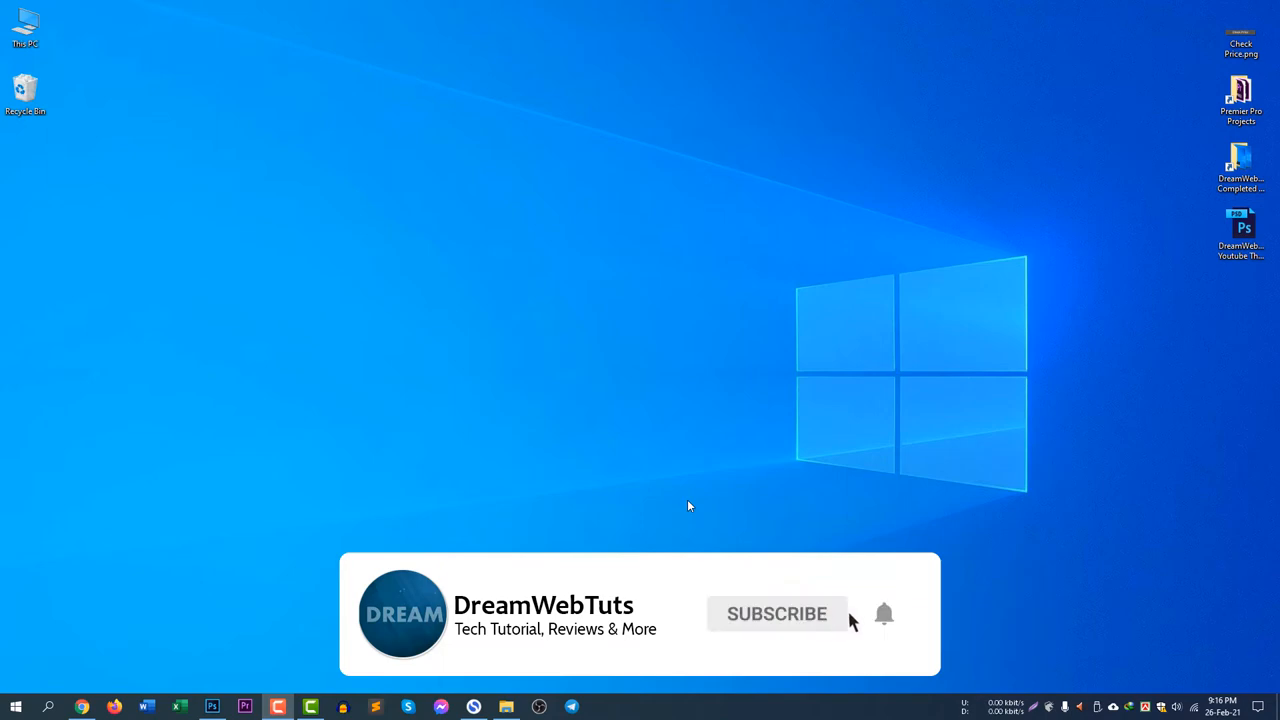
Search Windows for 'task scheduler' and launch the Task Scheduler app
left_click(884, 613)
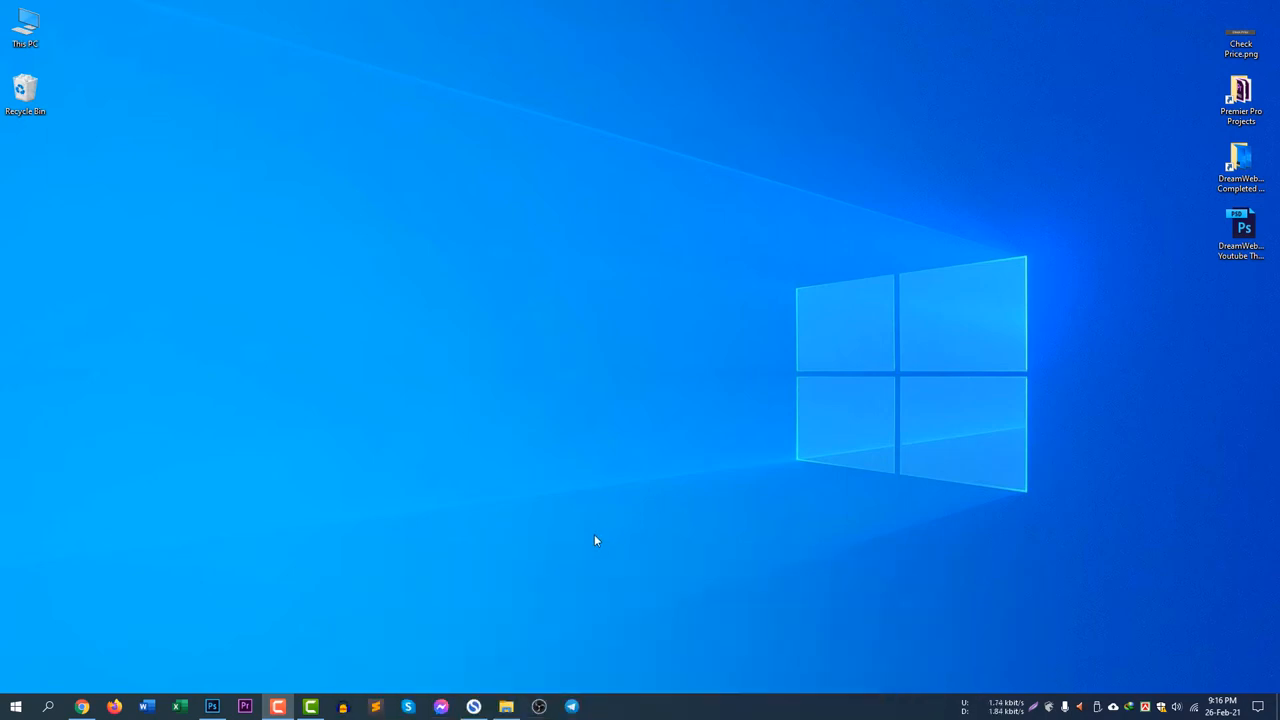
mouse_move(93, 670)
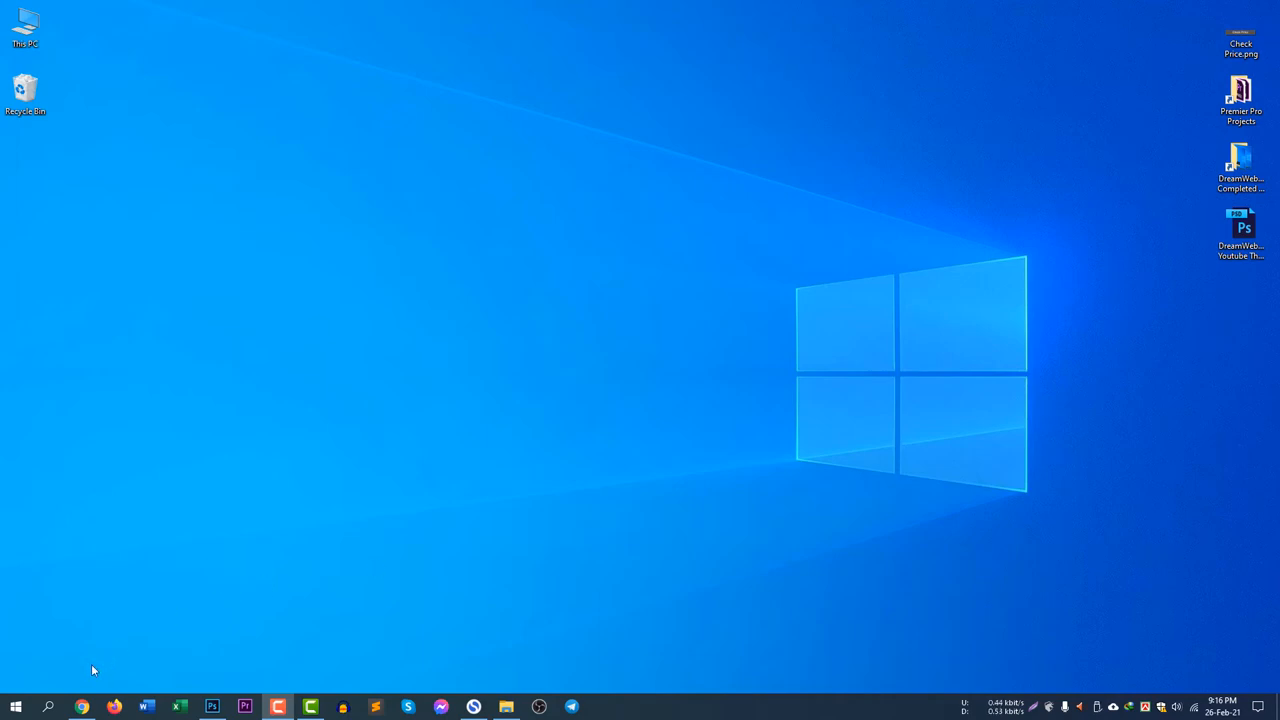
left_click(48, 707)
type("t")
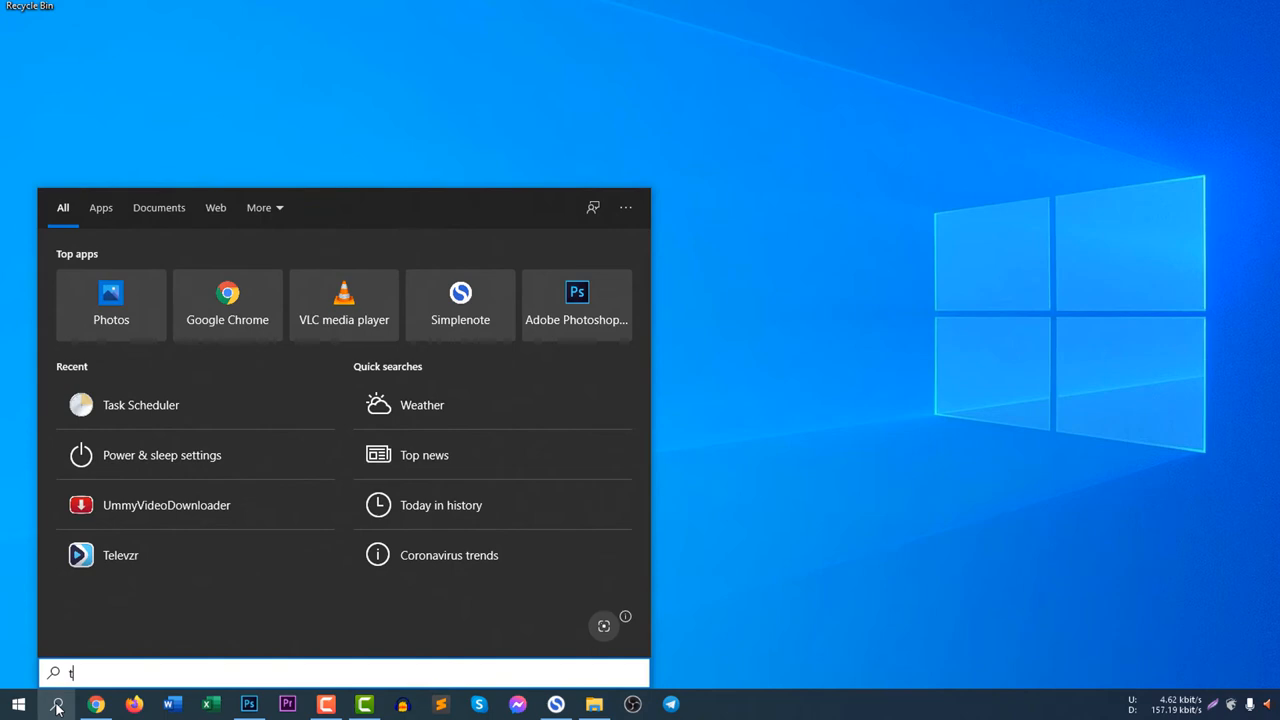
type("ask scheduler")
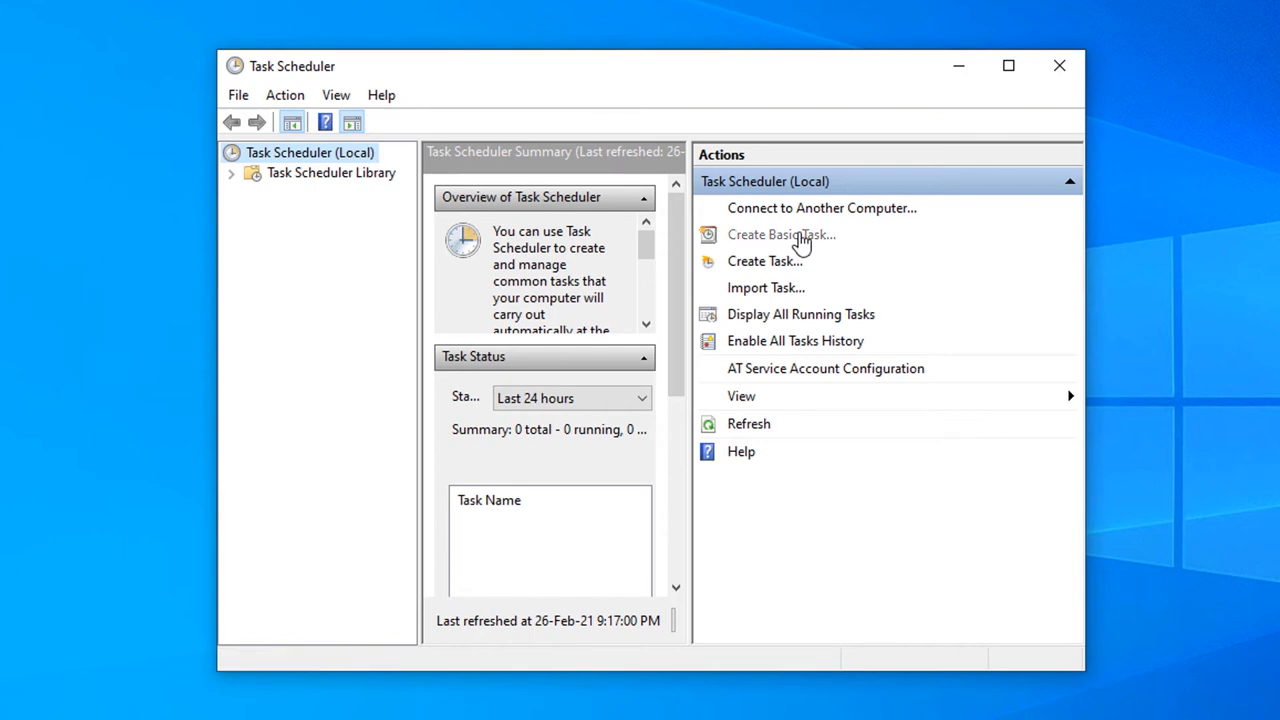
Start the Create Basic Task wizard and name the task 'Shutdown Task'
left_click(781, 234)
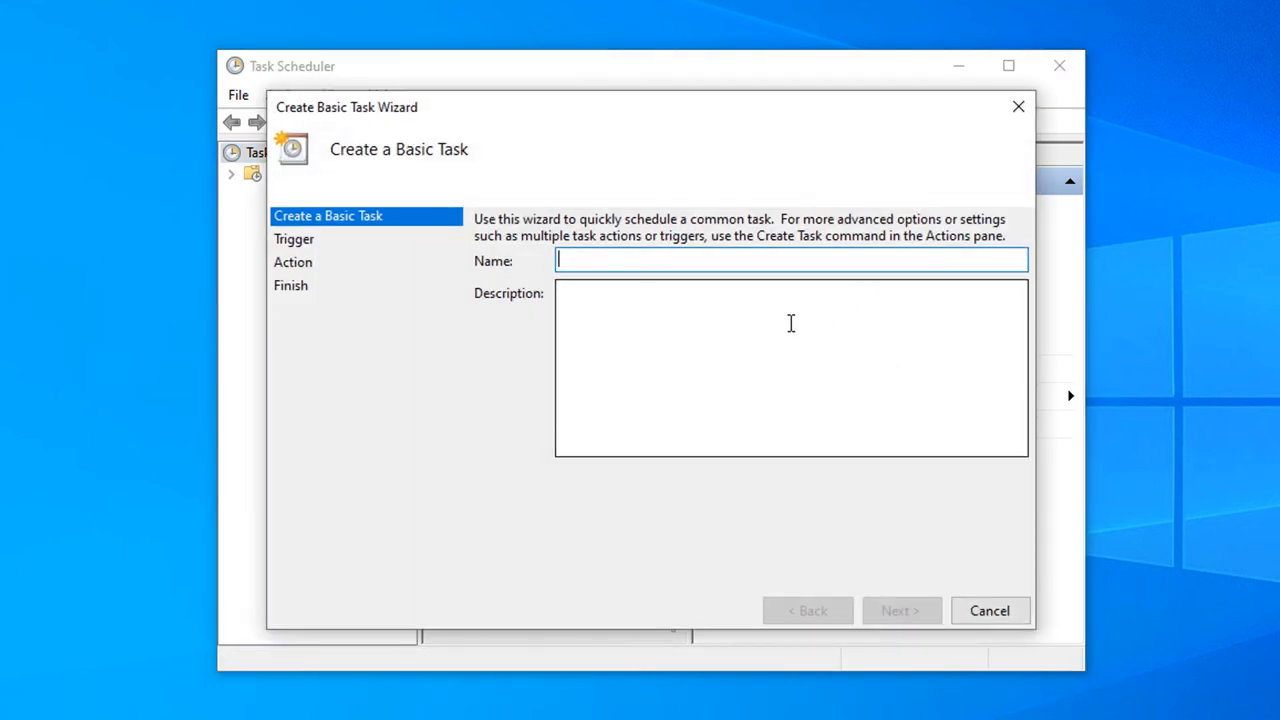
type("Shutdown T")
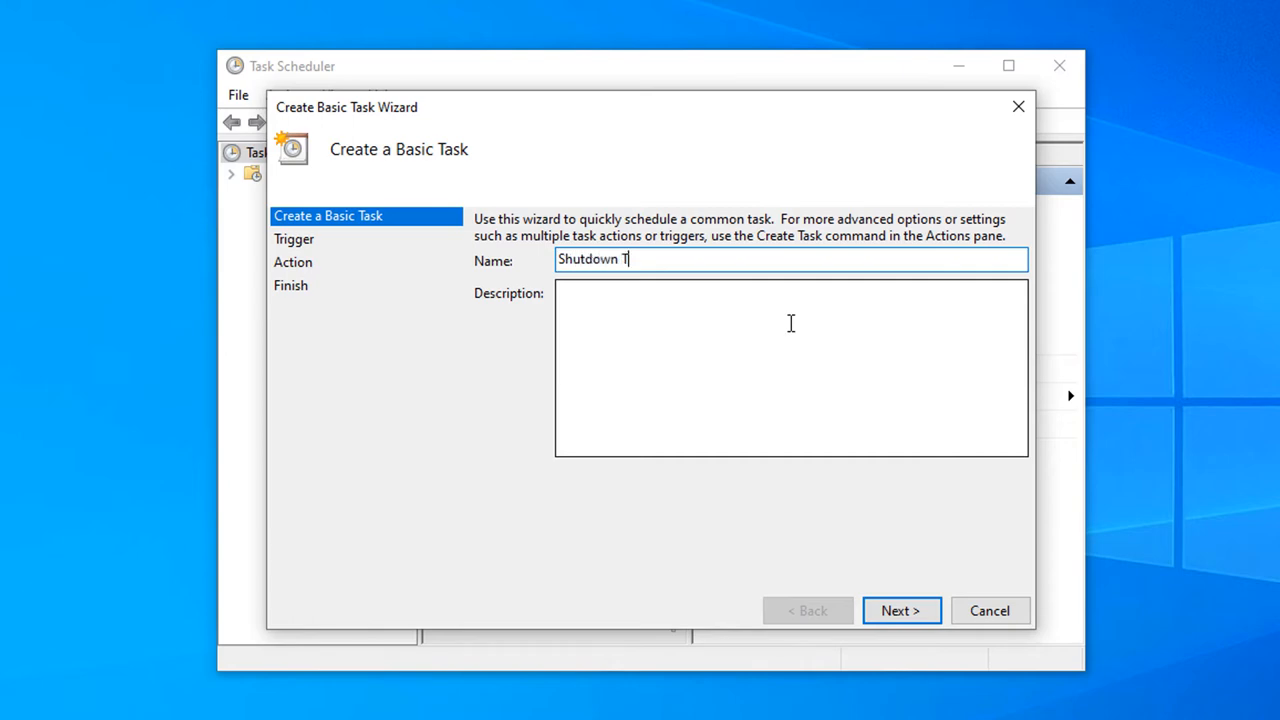
type("ask")
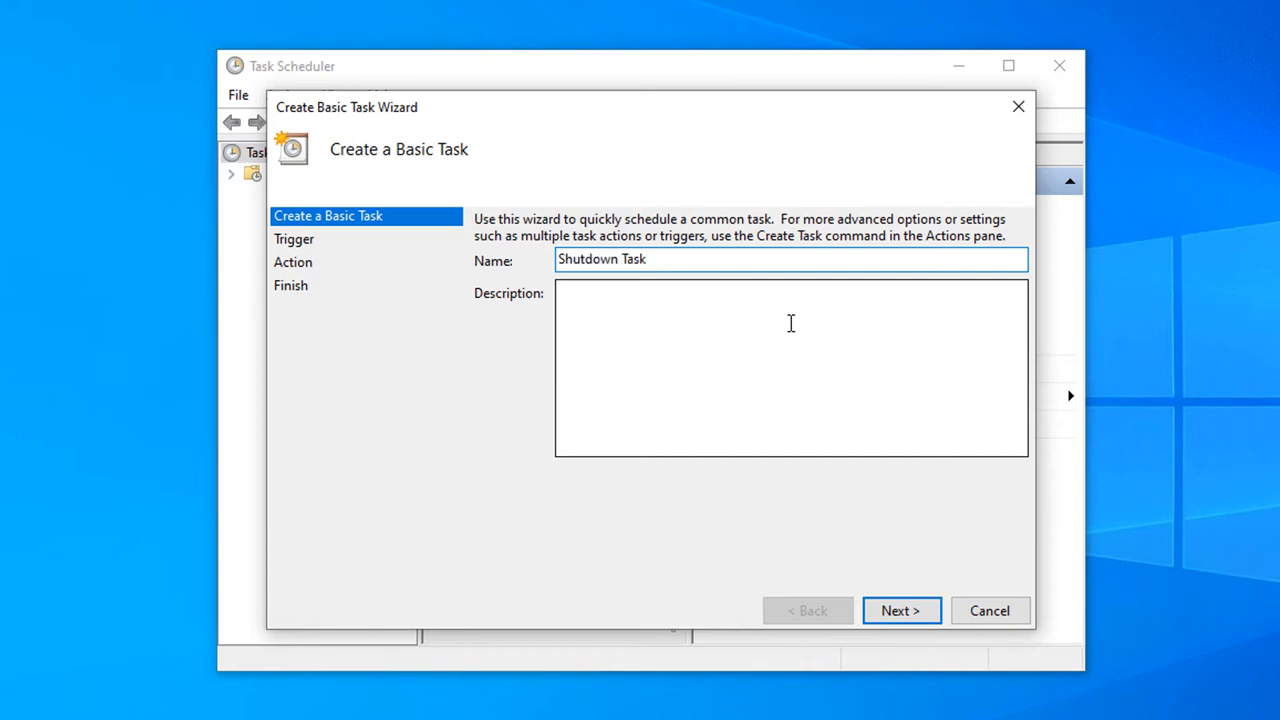
Choose Daily as the task's trigger, after briefly trying log-on and event options
left_click(899, 610)
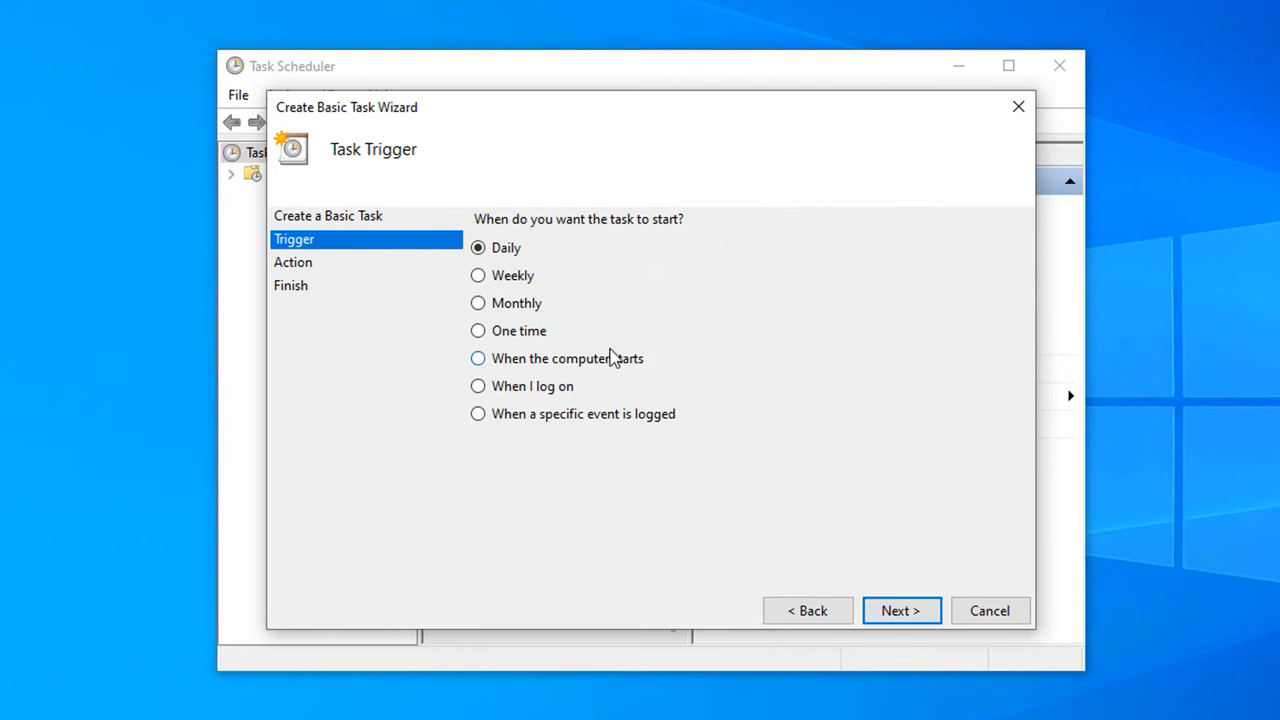
mouse_move(538, 308)
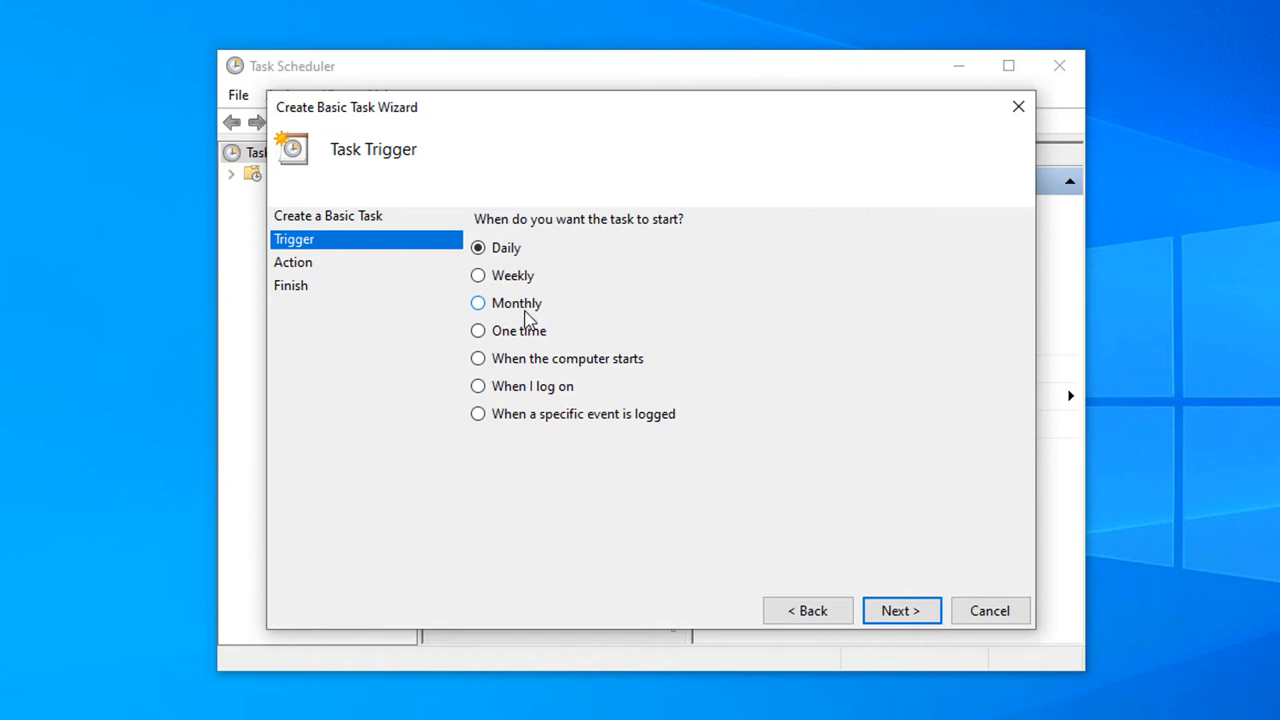
mouse_move(558, 370)
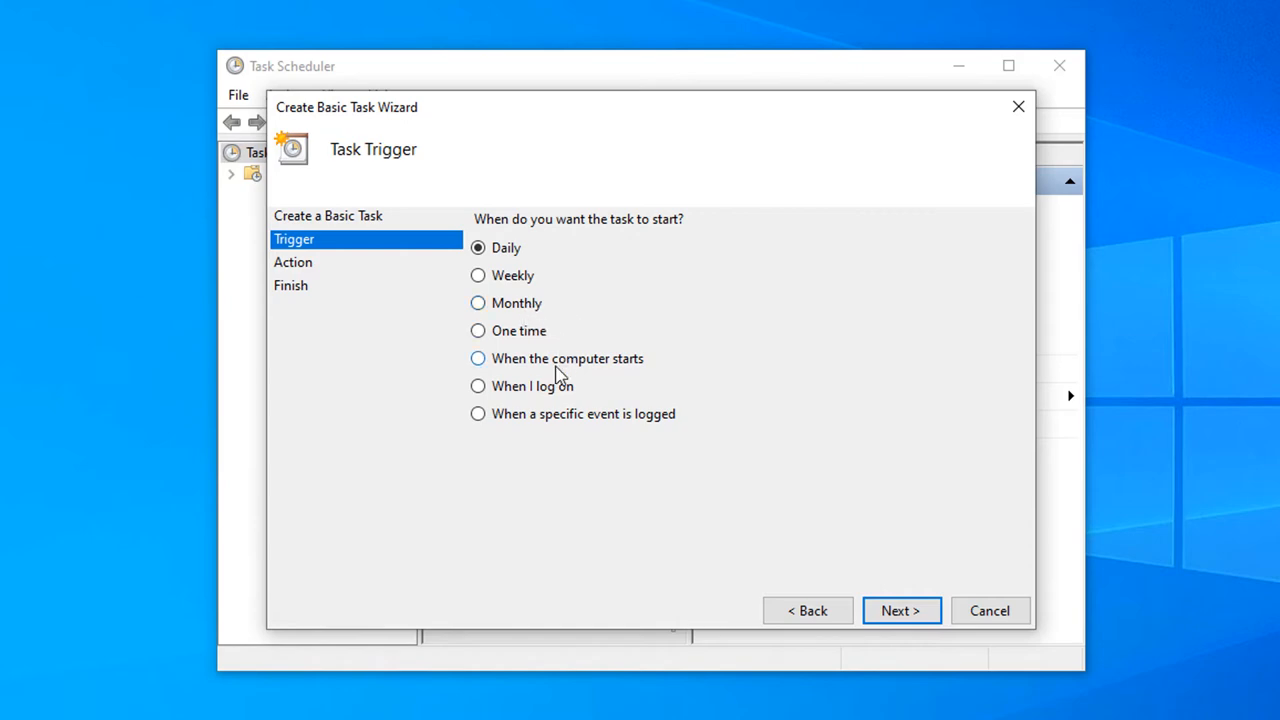
left_click(478, 386)
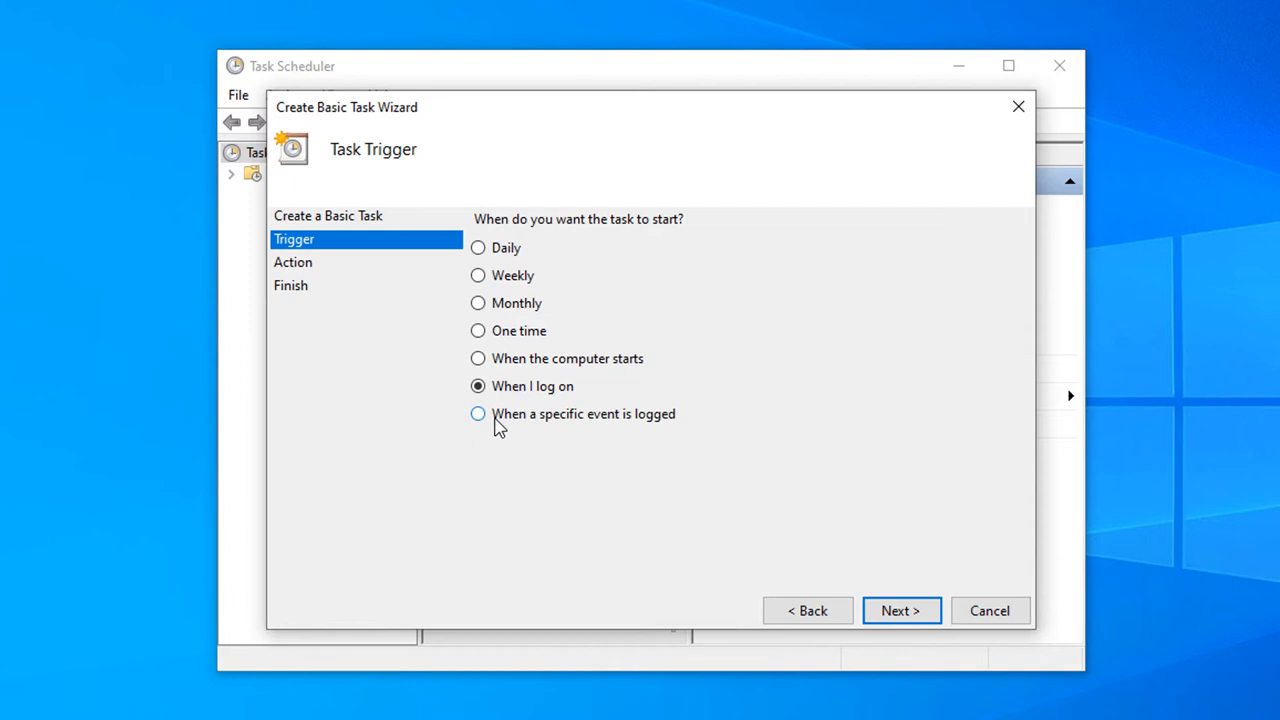
left_click(478, 413)
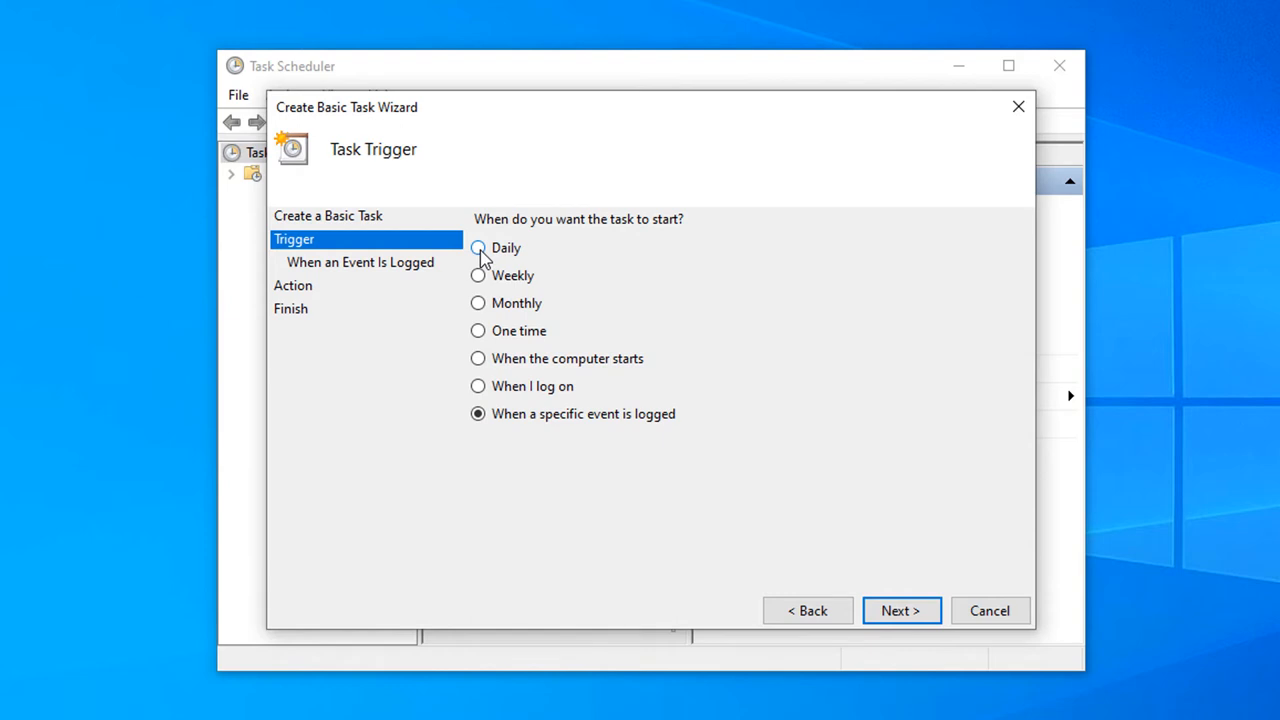
left_click(478, 247)
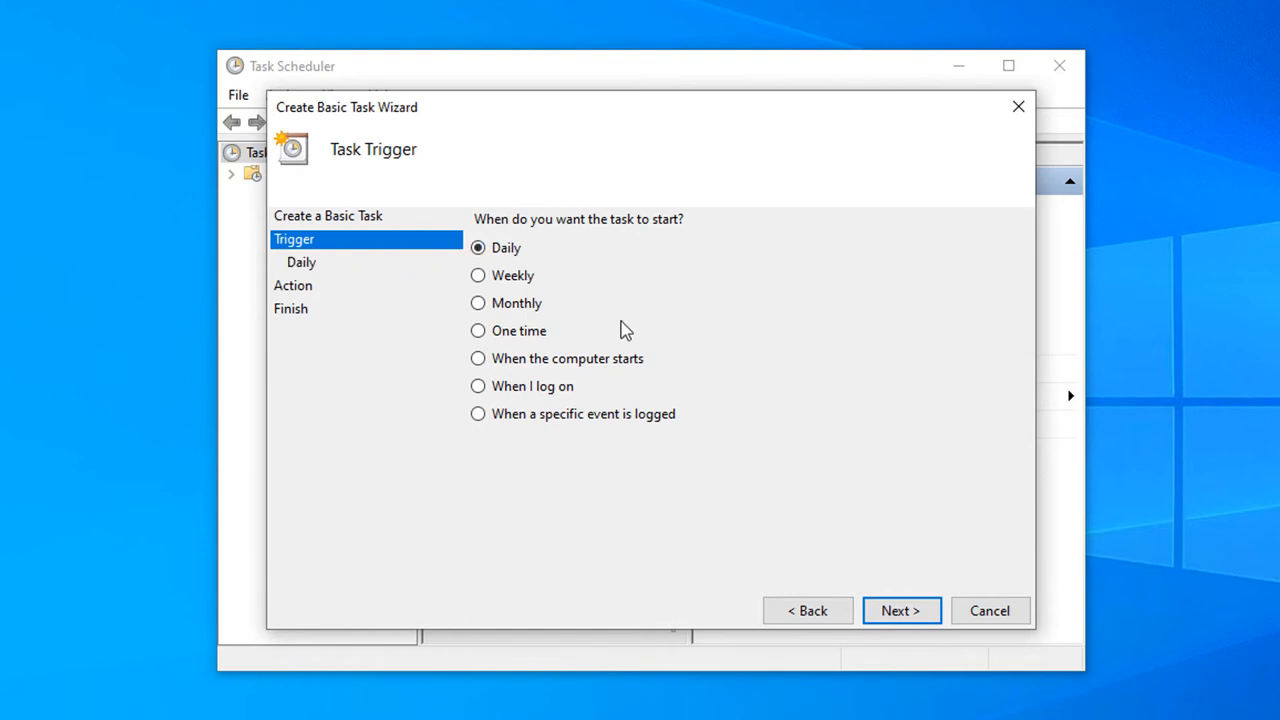
left_click(900, 610)
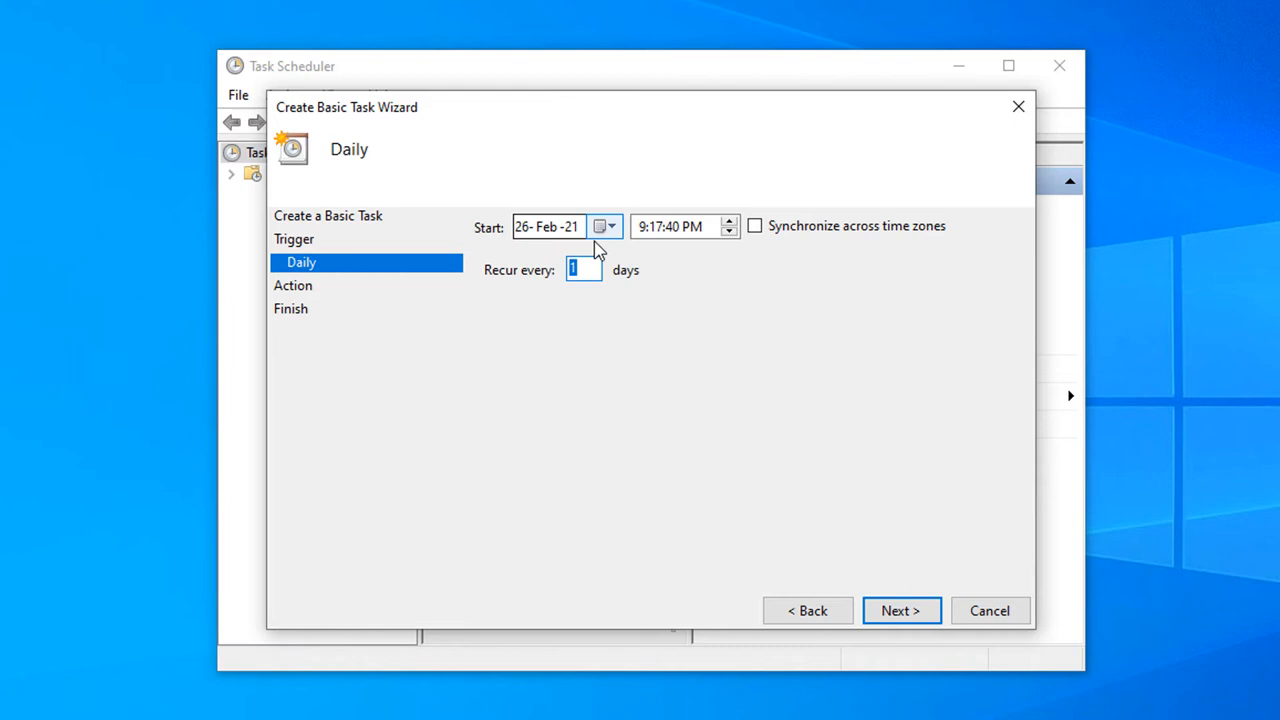
Set the daily trigger to start at 11:00:00 PM, recurring every 1 day
left_click(680, 226)
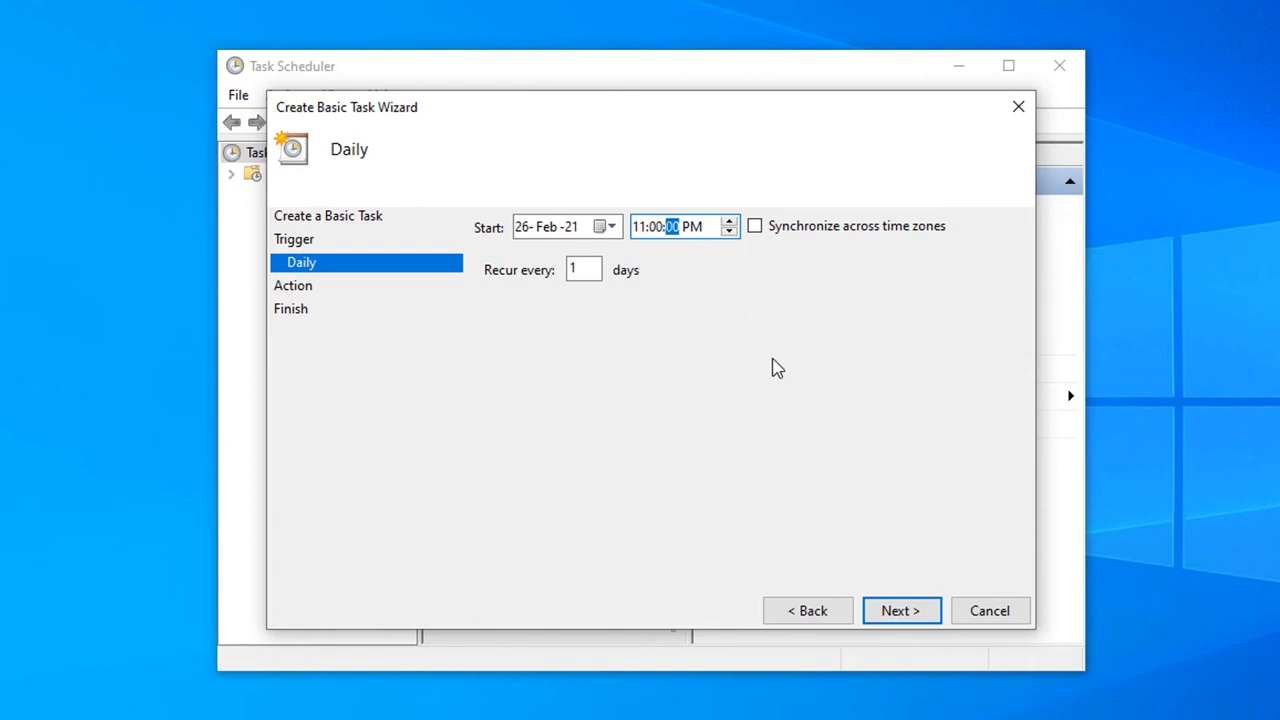
left_click(583, 269)
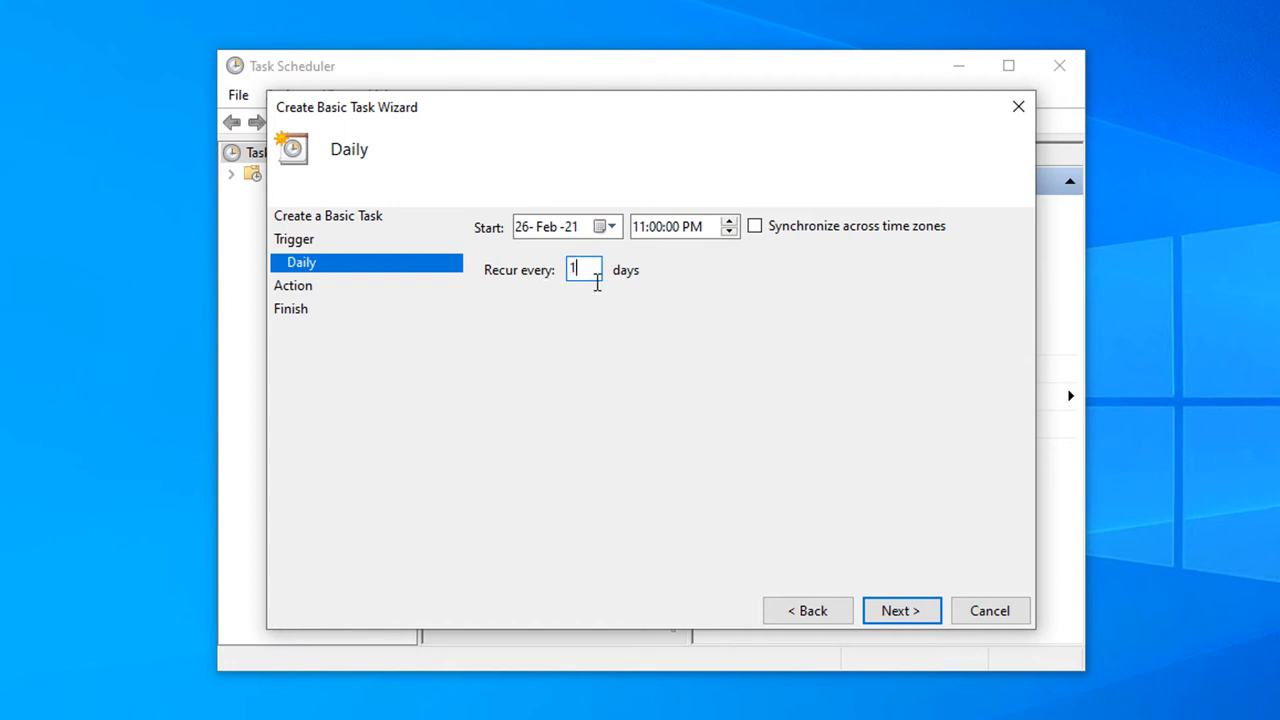
left_click(899, 610)
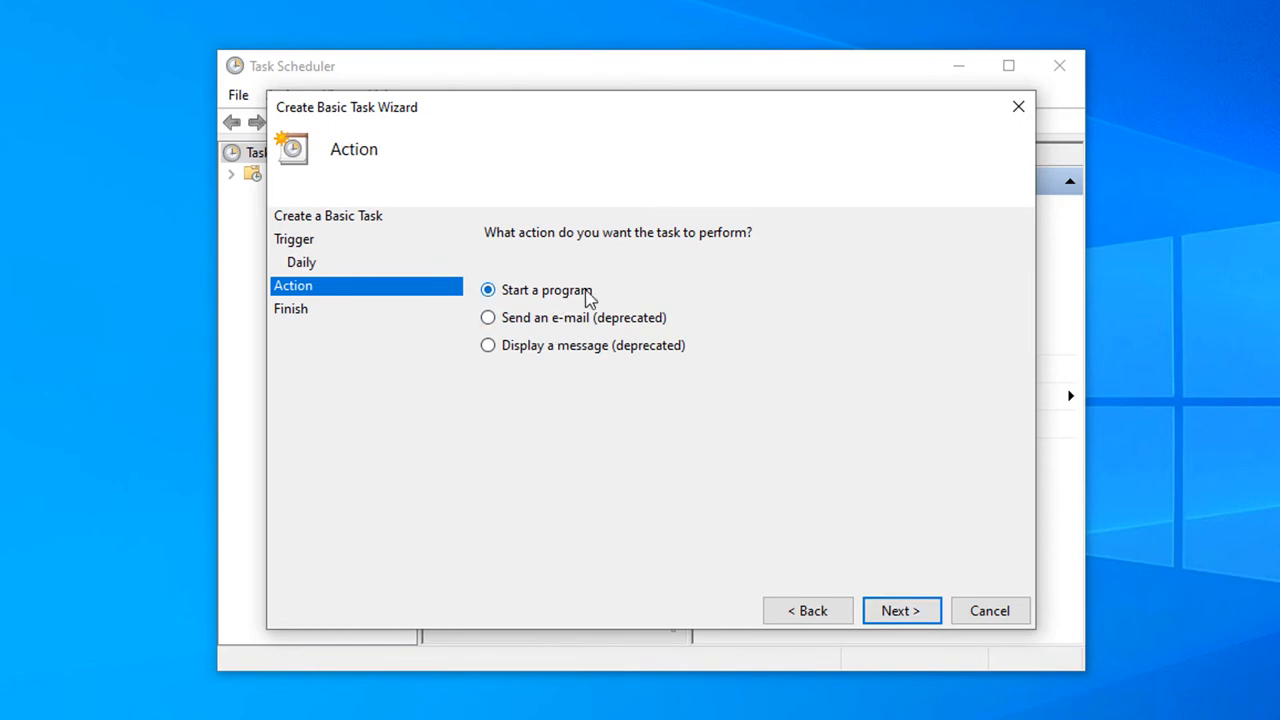
Choose Start a Program and enter C:\Windows\System32\shutdown.exe as the program
left_click(899, 610)
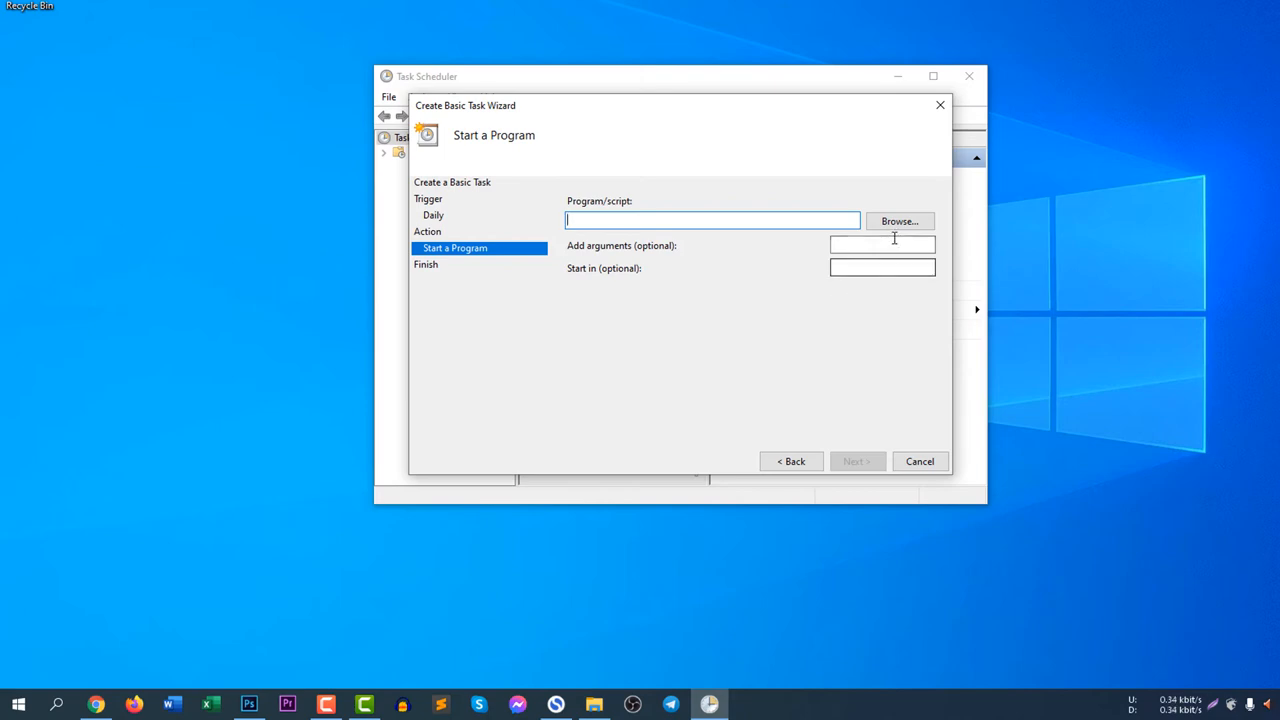
left_click(898, 221)
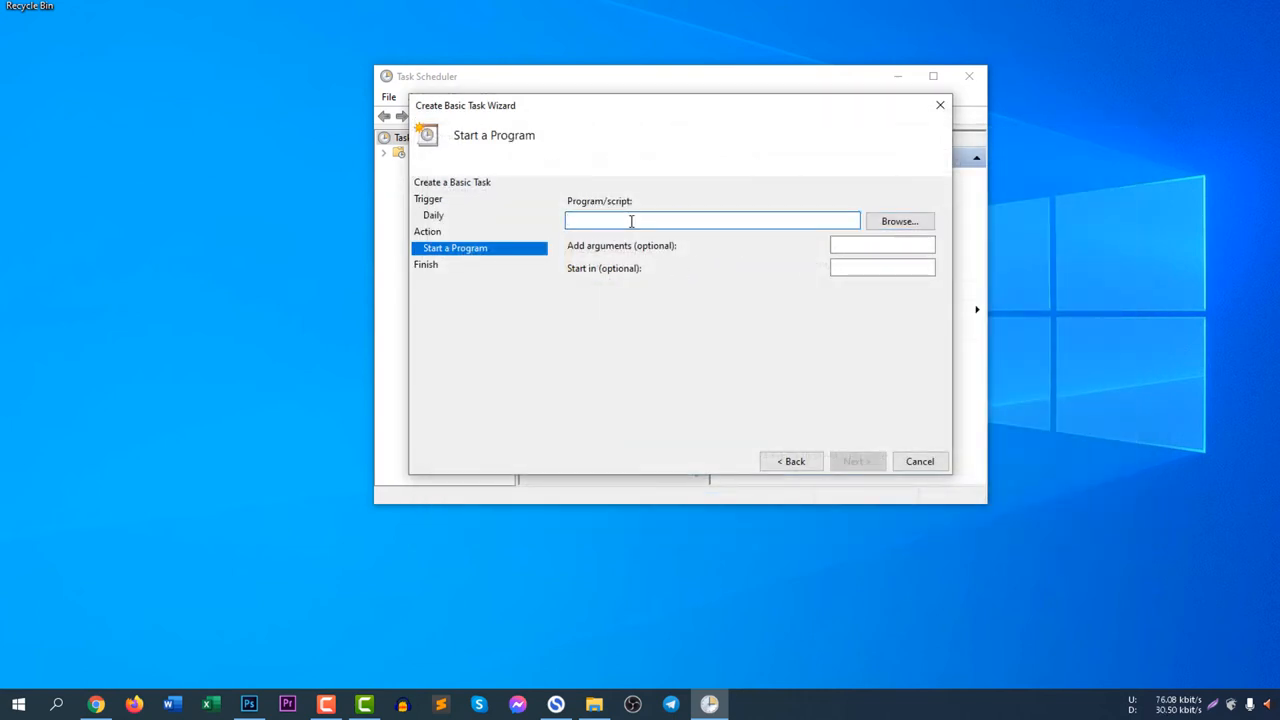
type("C:\\Windows\\System32\\shutdown.exe")
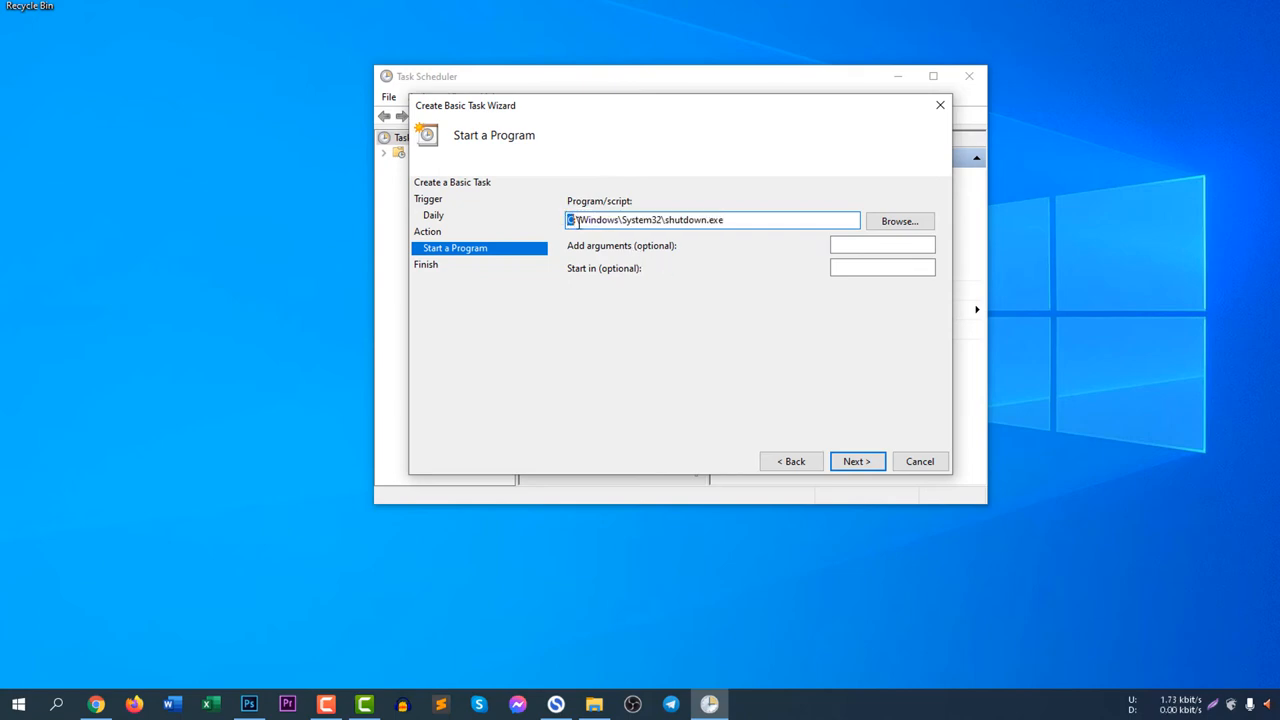
double_click(693, 219)
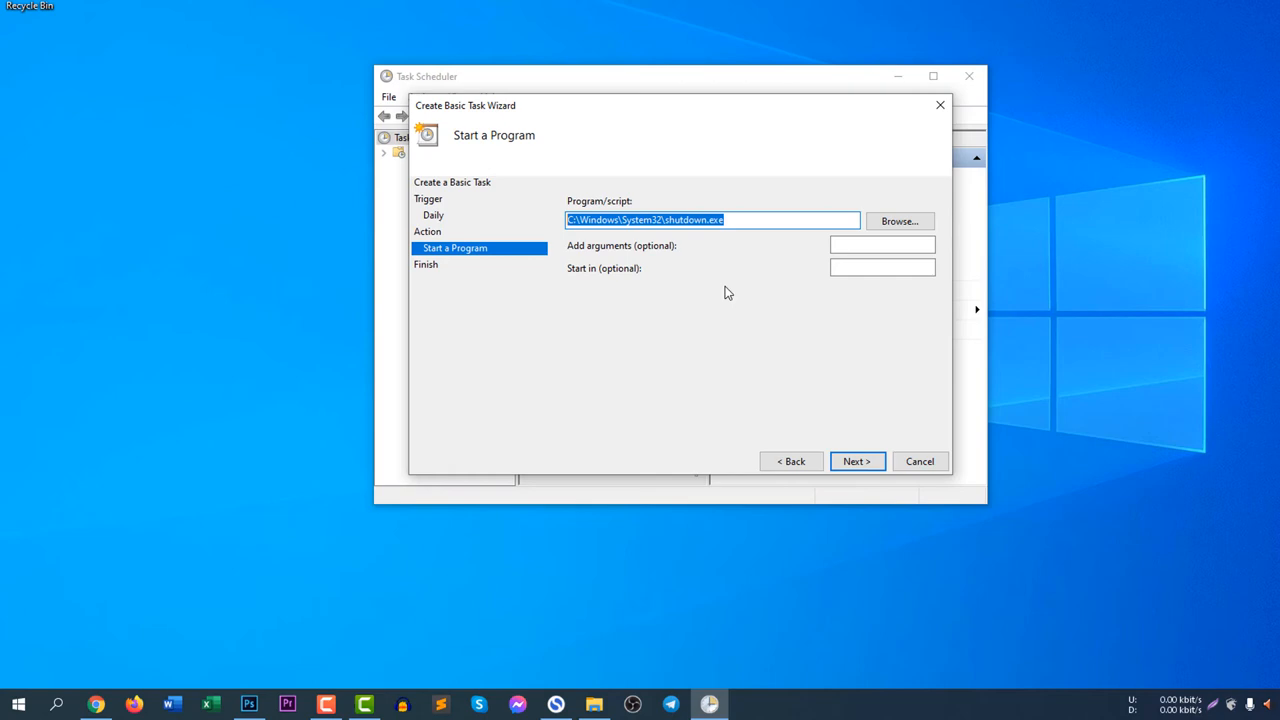
Confirm shutdown.exe by searching 'shut' in Browse, then review the summary and finish
left_click(898, 221)
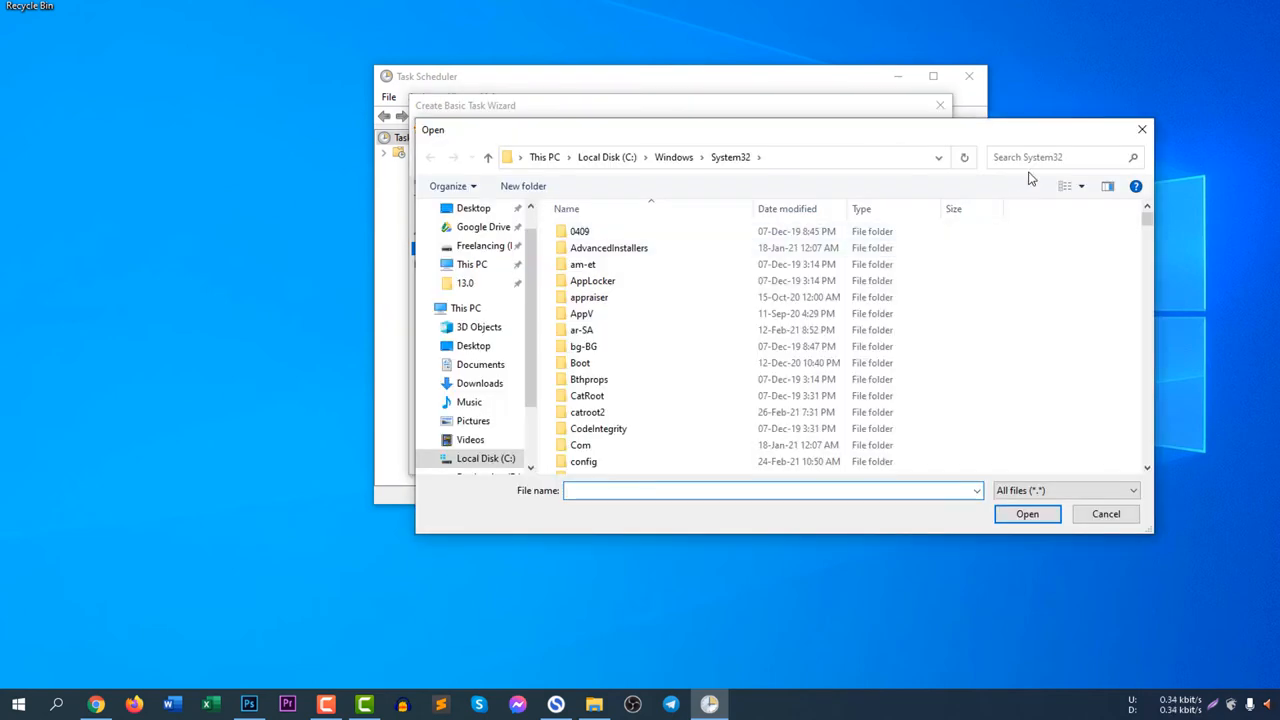
type("shut")
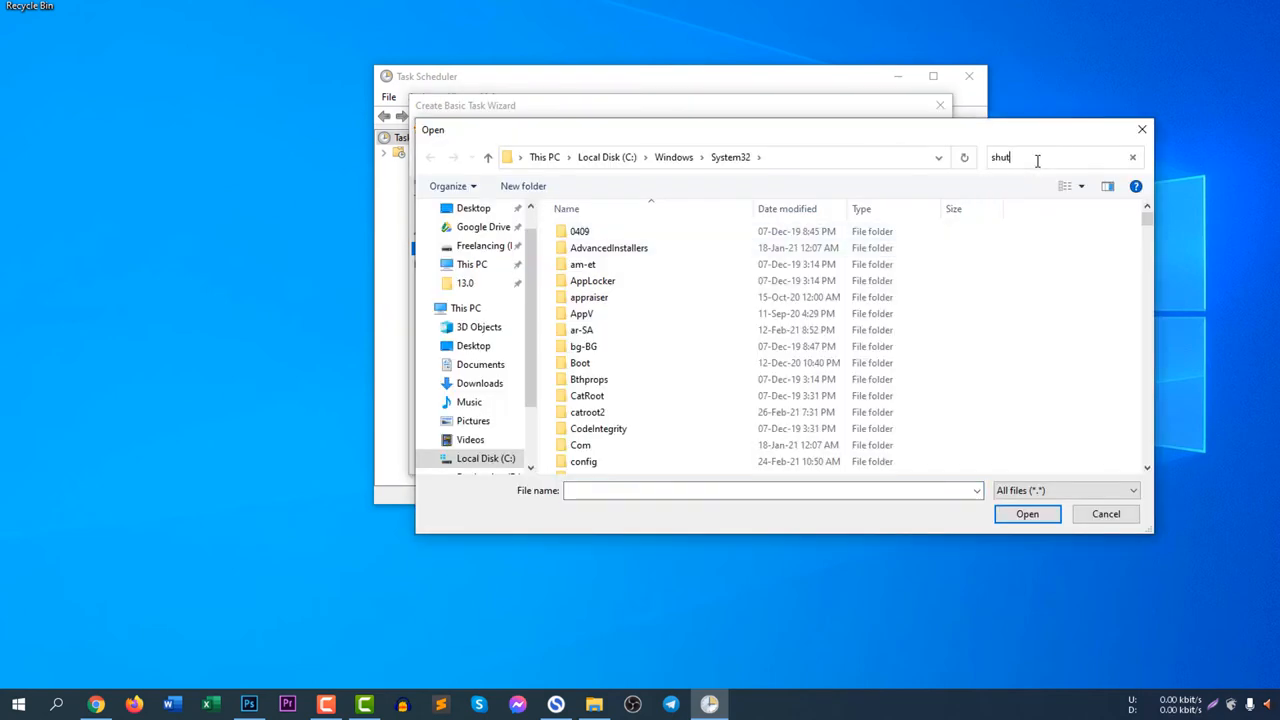
key("enter")
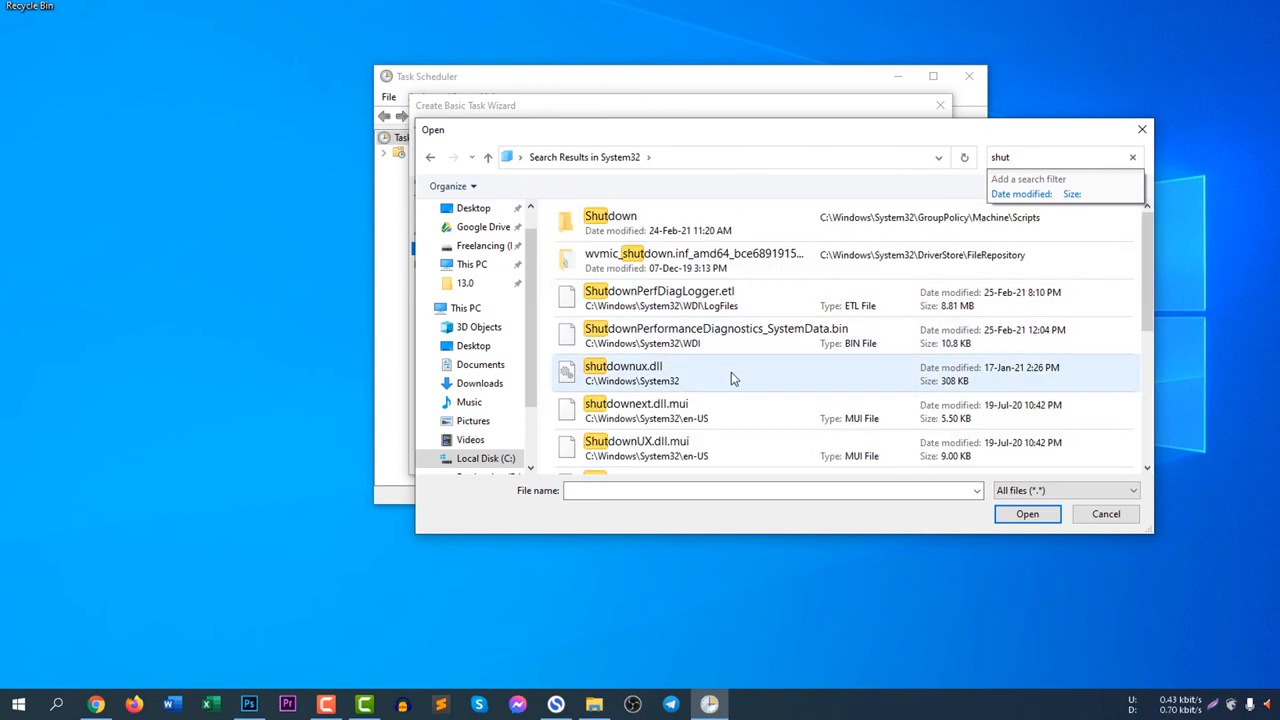
scroll("down", 3)
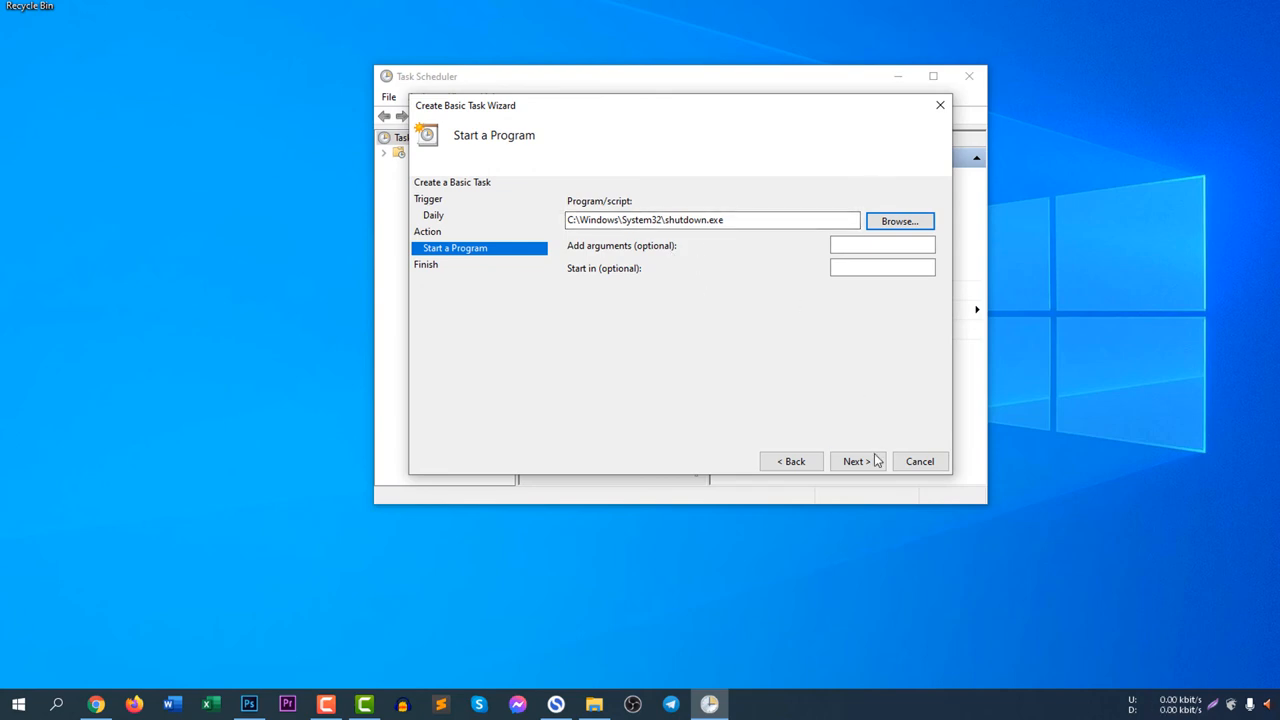
left_click(854, 461)
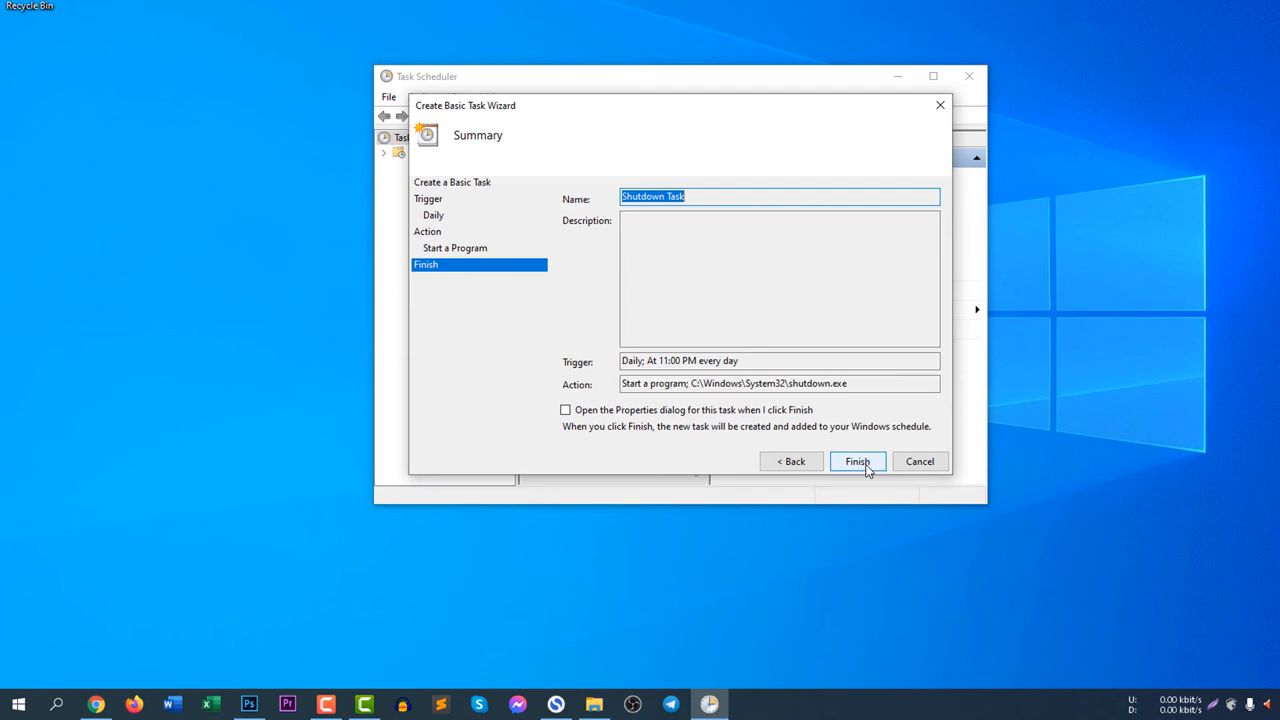
left_click(857, 461)
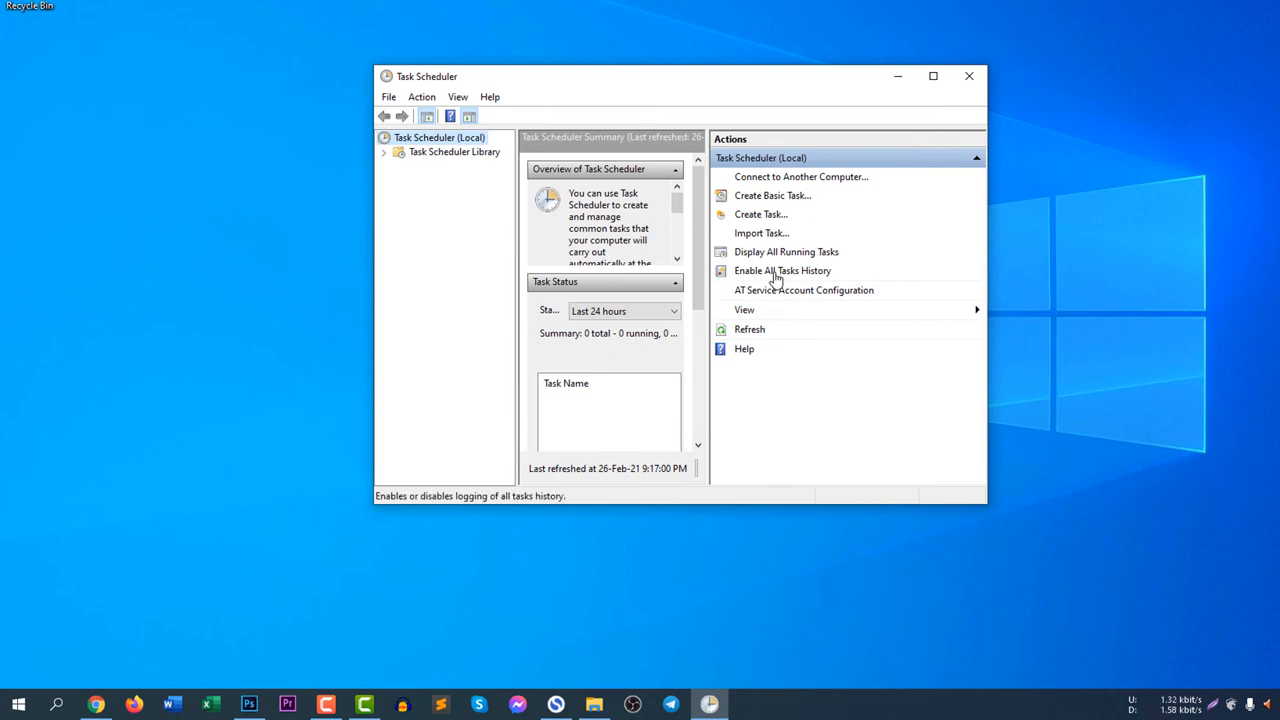
mouse_move(448, 158)
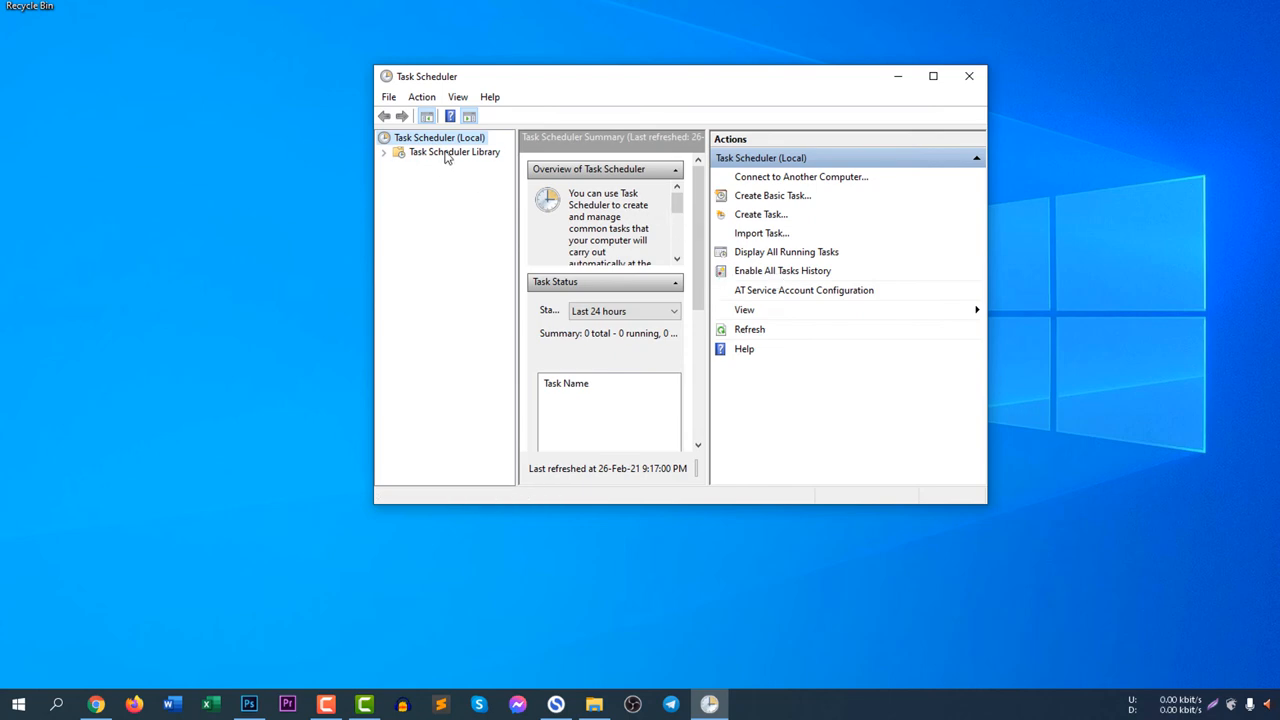
Open Task Scheduler Library and select Shutdown Task to view its 11:00 PM daily trigger
left_click(454, 151)
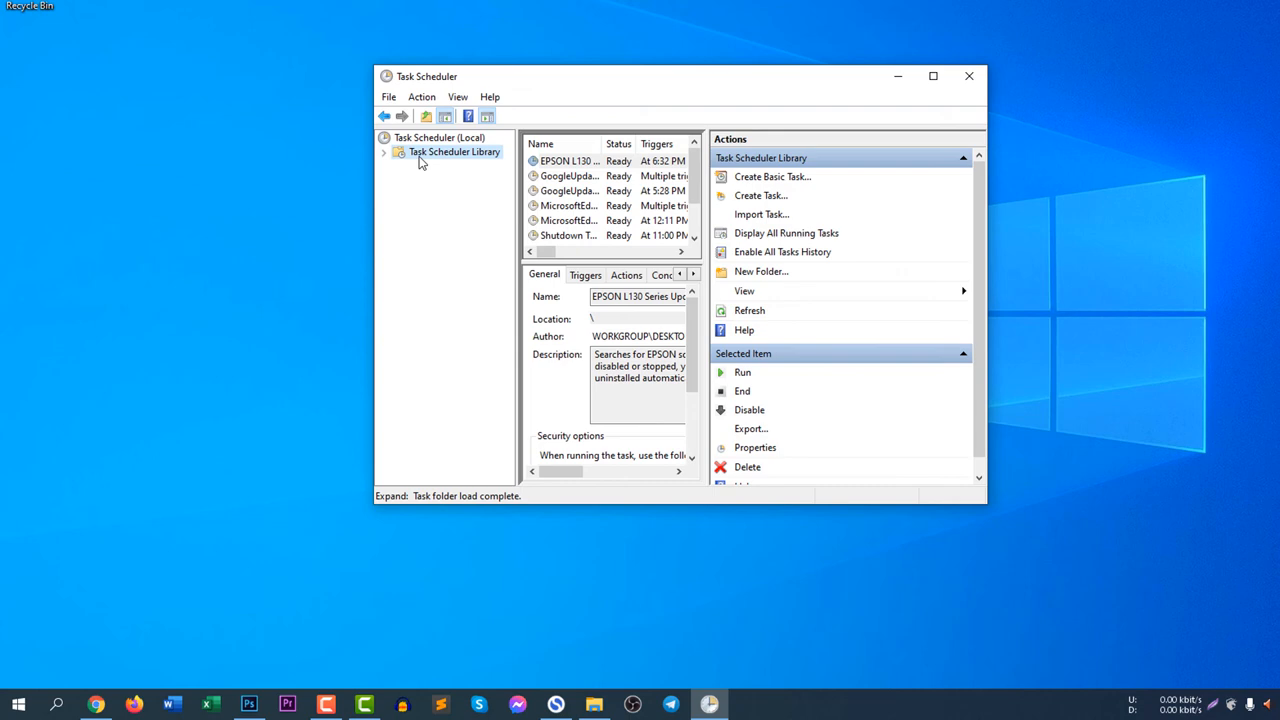
mouse_move(694, 175)
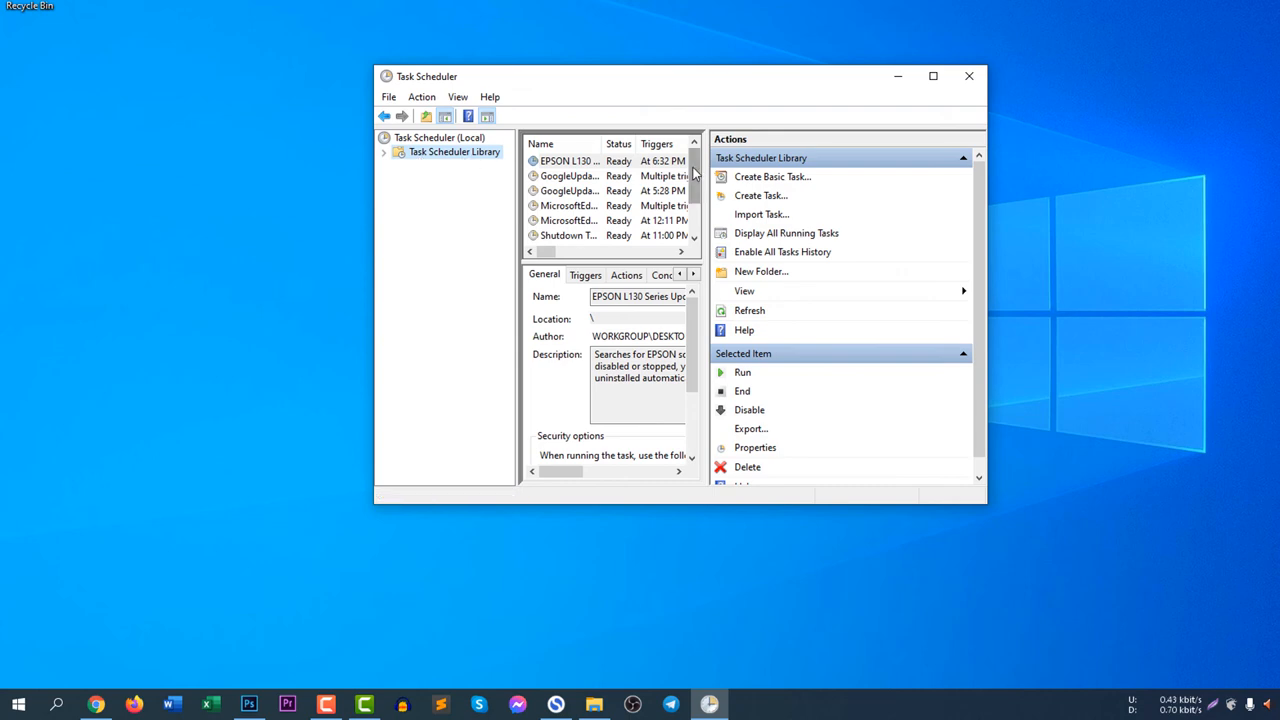
scroll("down", 3)
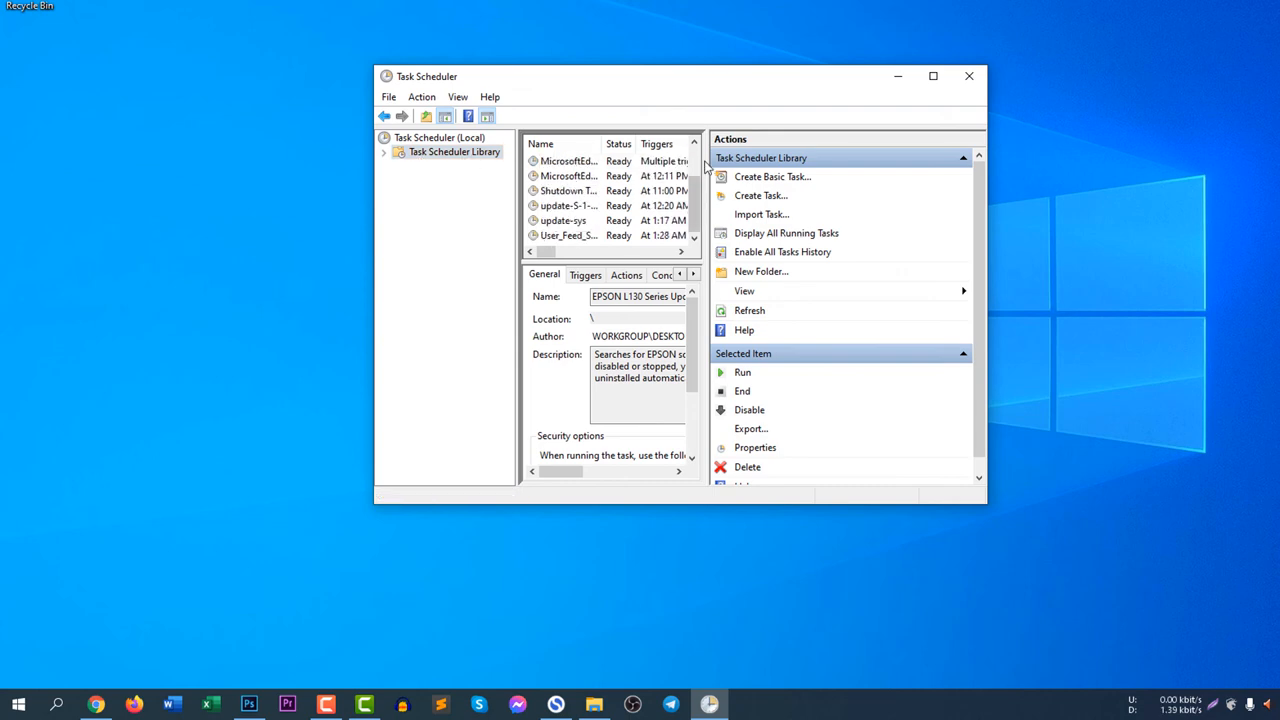
mouse_move(995, 200)
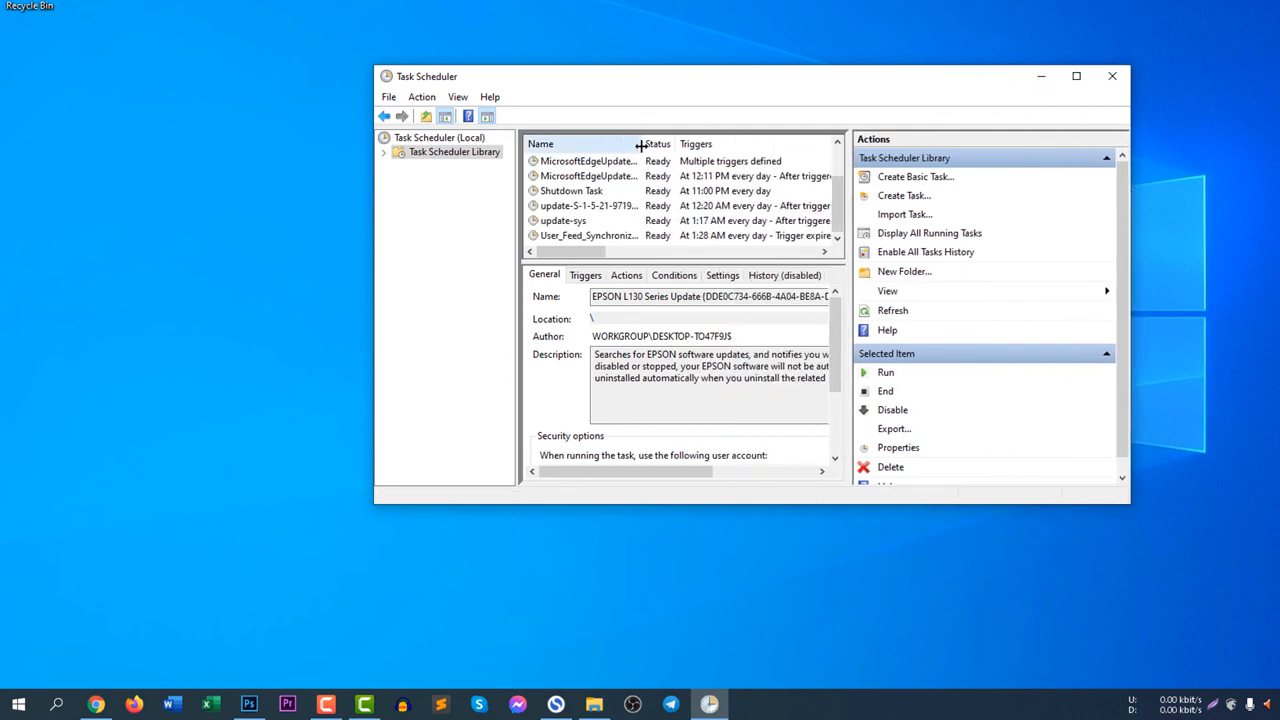
left_click(571, 190)
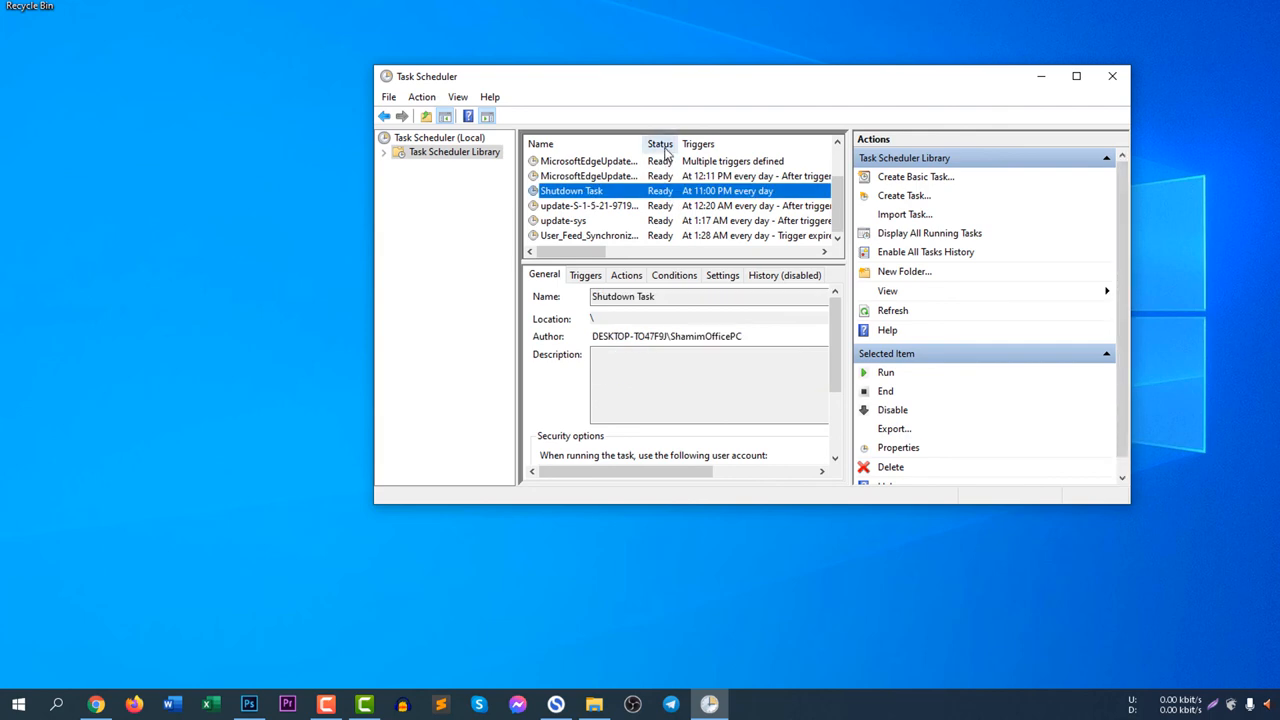
mouse_move(750, 205)
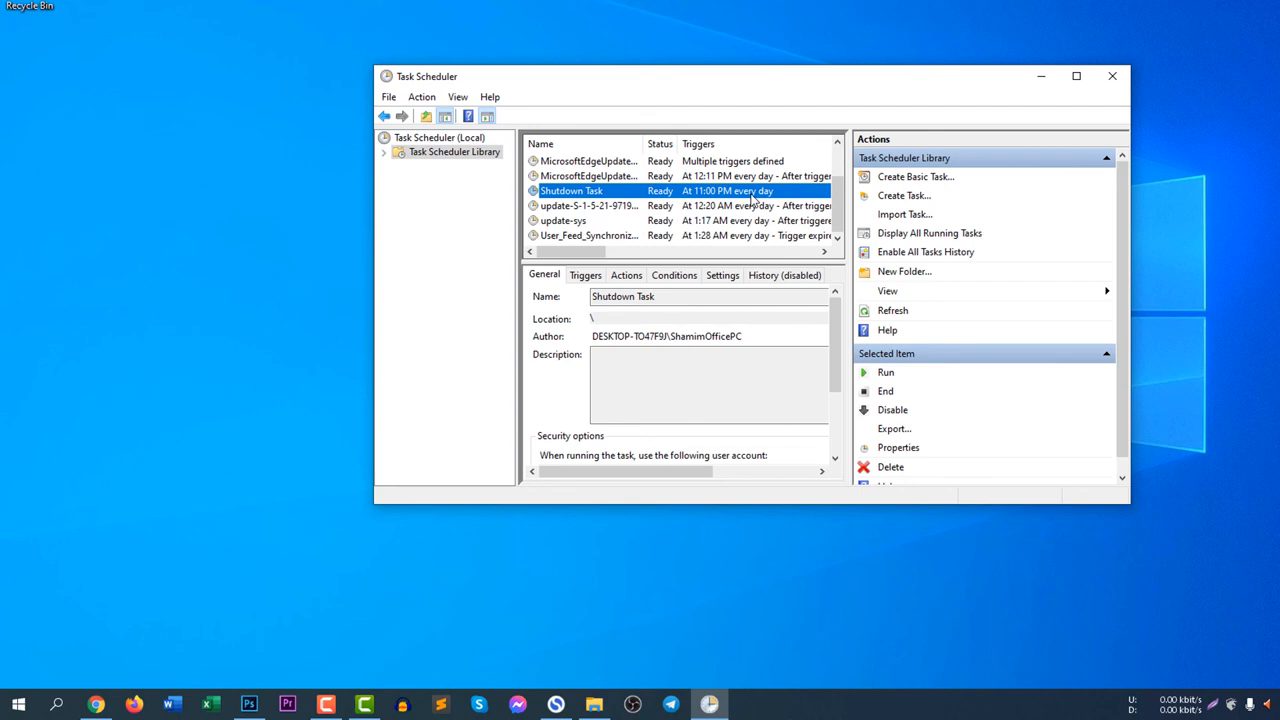
mouse_move(838, 208)
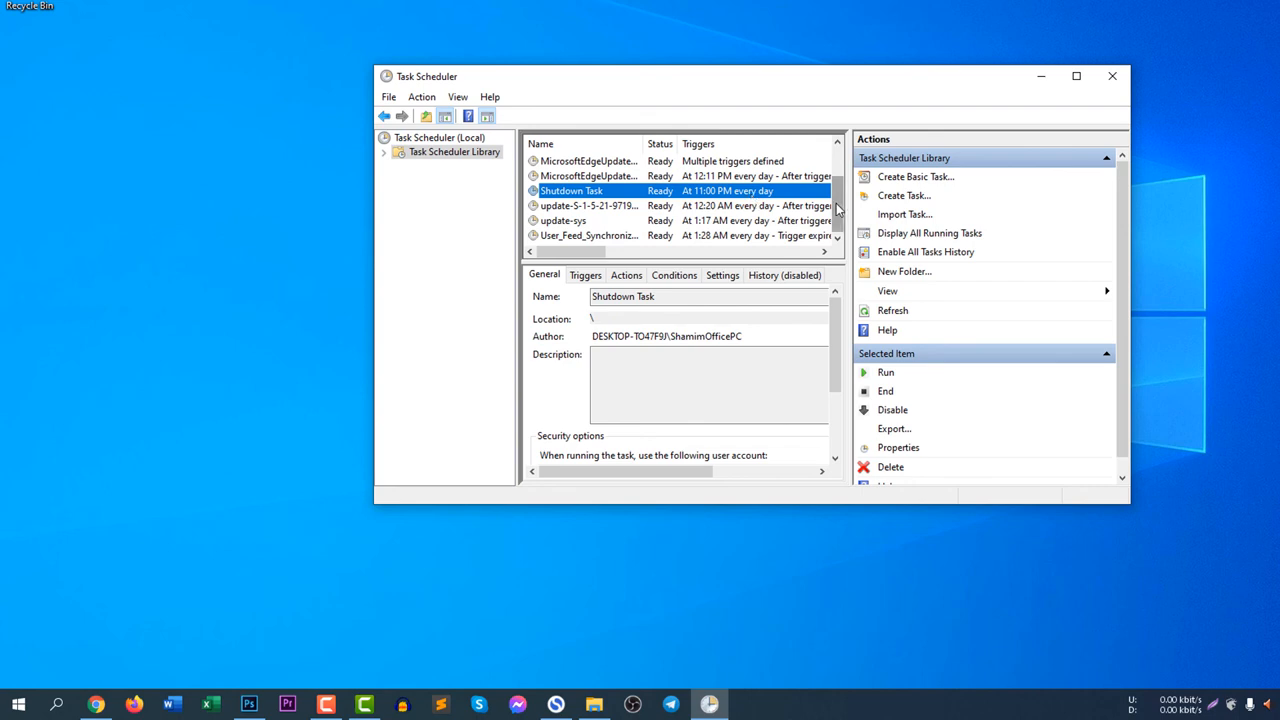
mouse_move(707, 195)
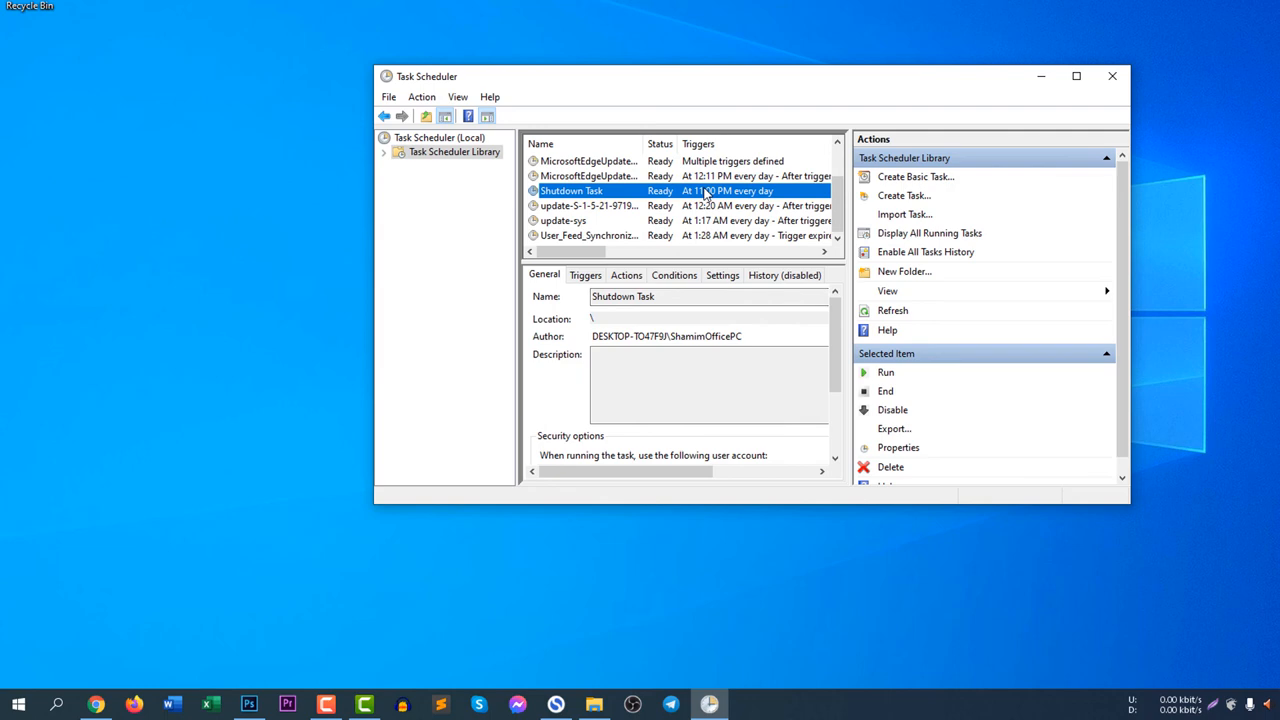
mouse_move(1022, 123)
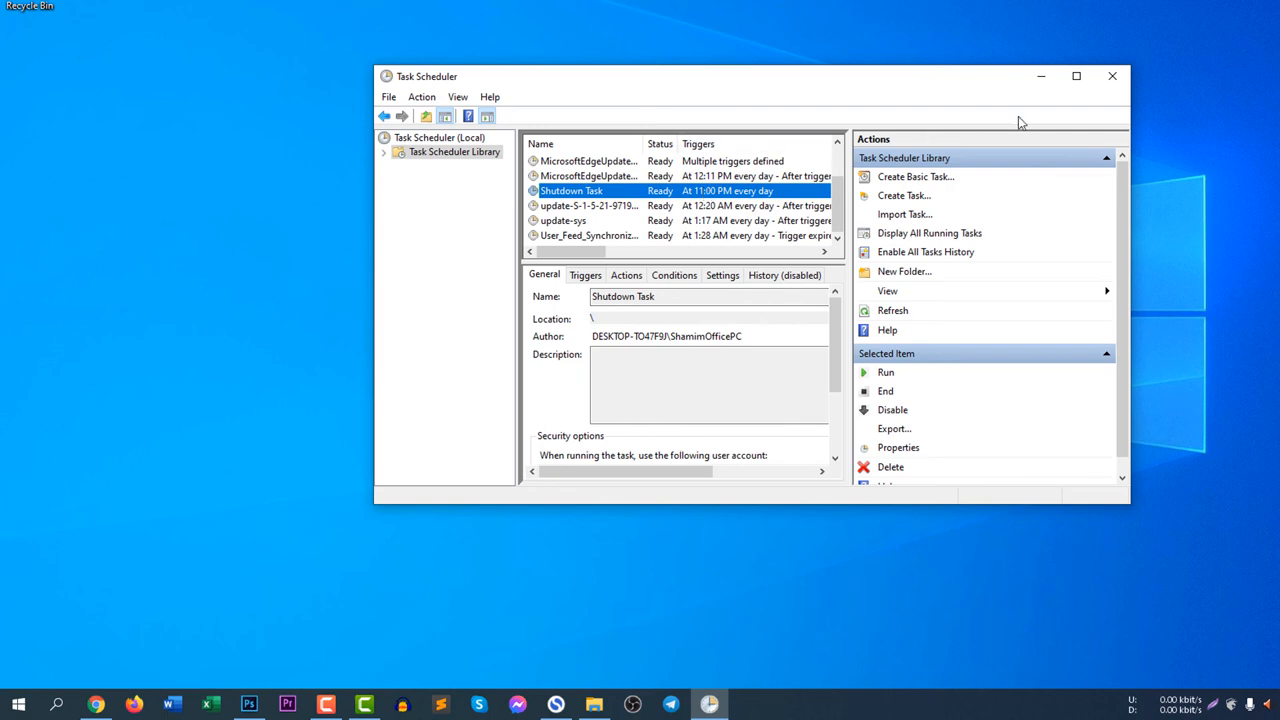